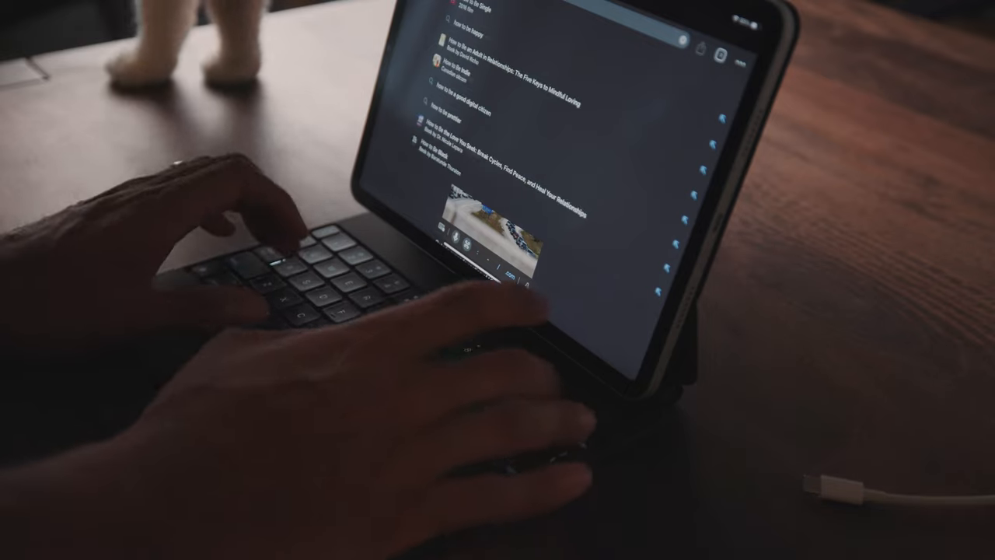
Search Google for 'youtube' from Safari's search field
text(youtuber)
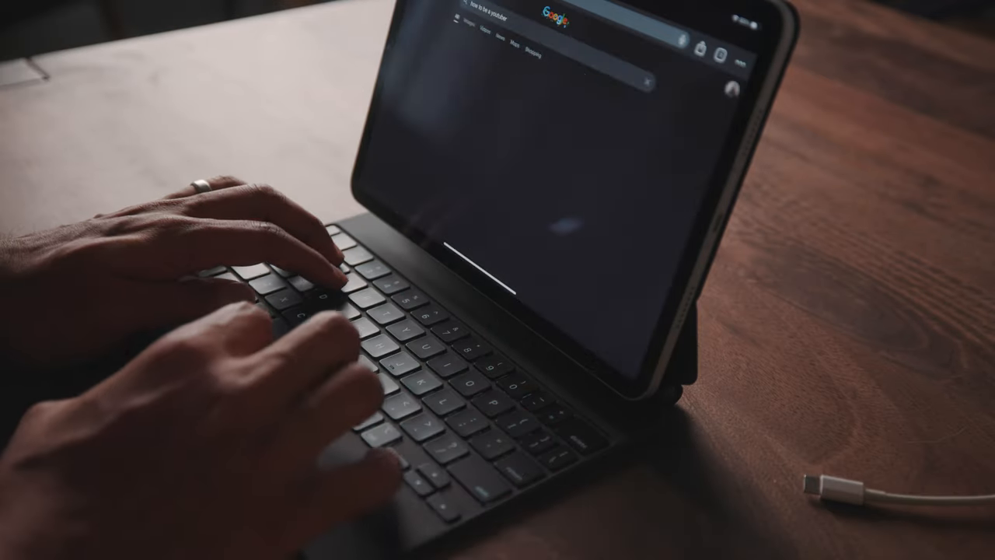
key(enter)
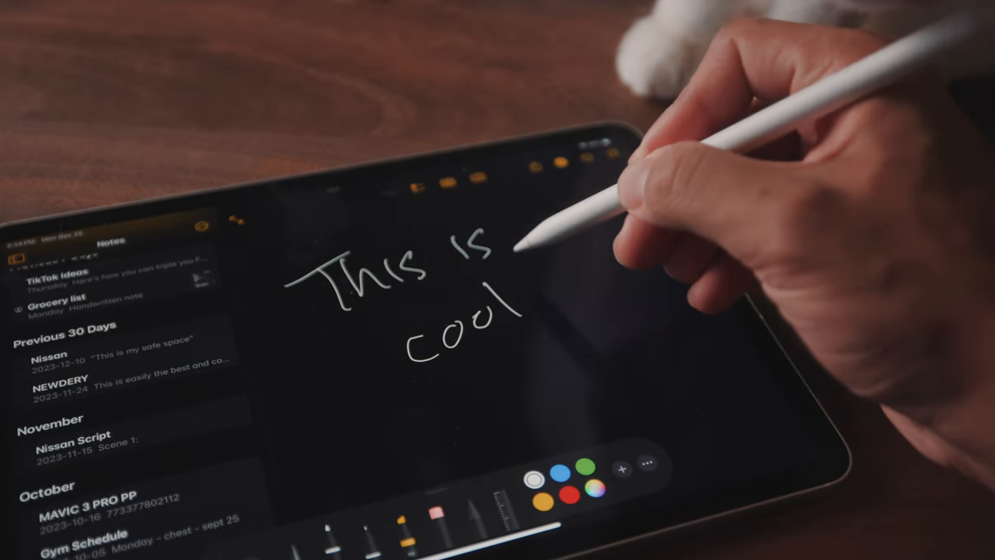
Handwrite 'This is cool' on the note with the Apple Pencil
drag(529, 296, 606, 327)
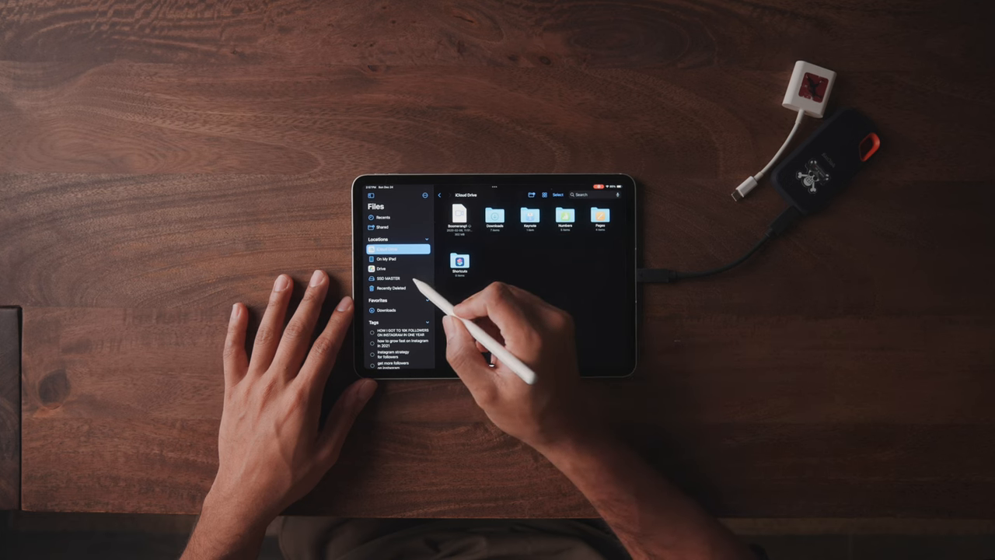
Browse into an iCloud Drive folder and look through its subfolders
click(386, 277)
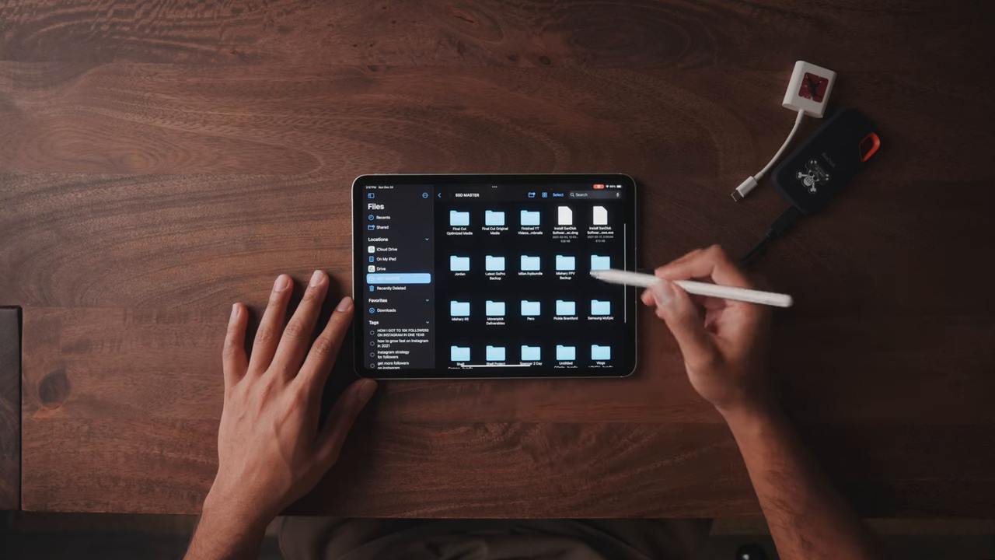
scroll(down, 3)
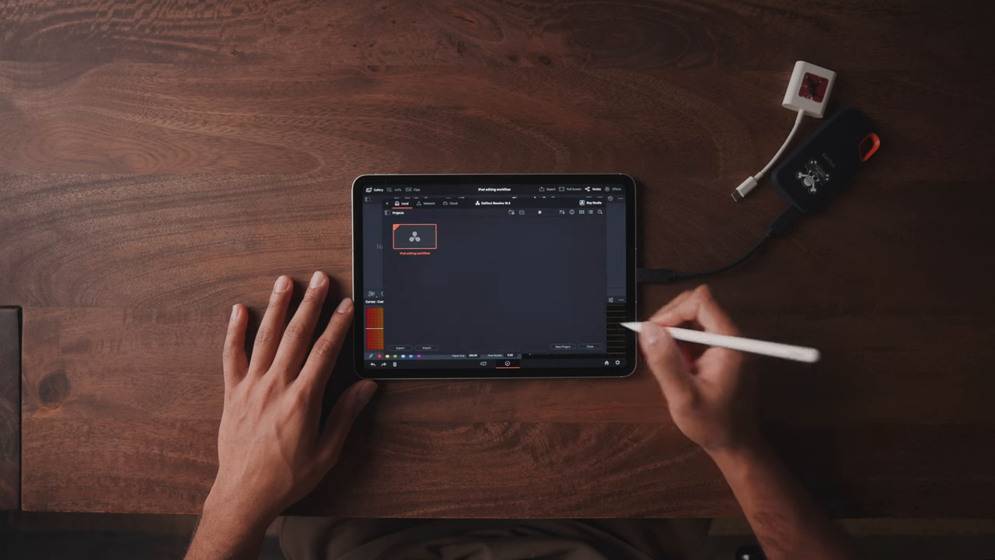
Open the project and set its colour science options under Color Management
click(562, 347)
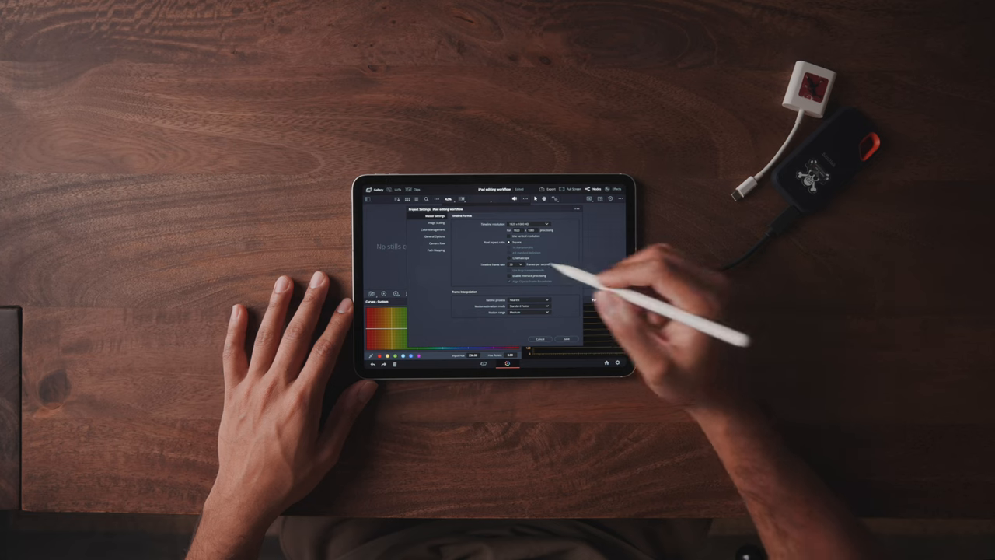
click(435, 230)
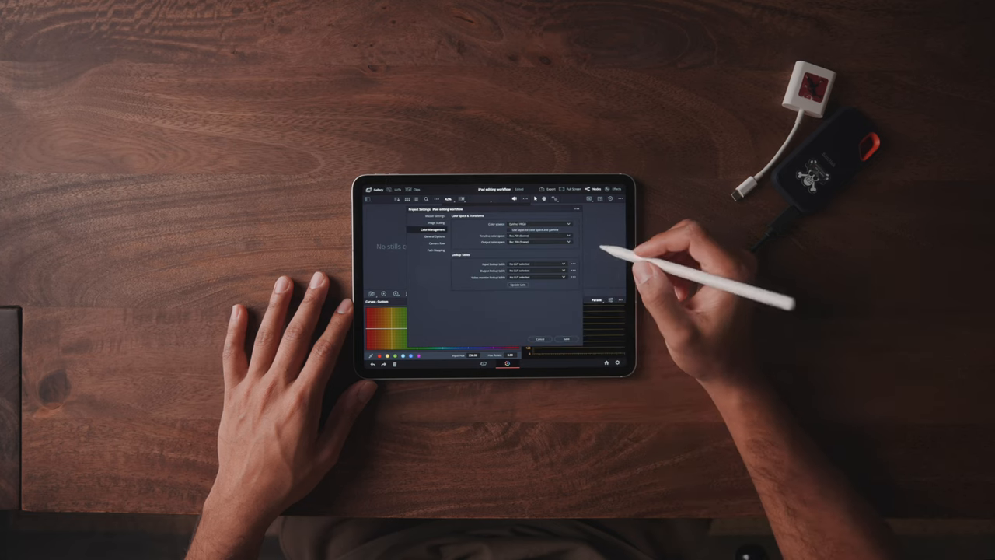
click(531, 236)
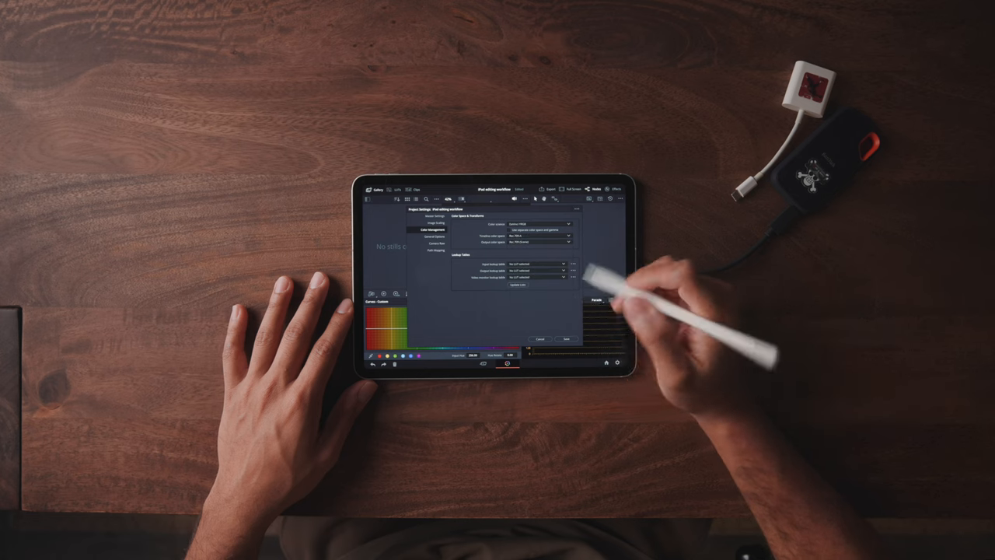
click(544, 264)
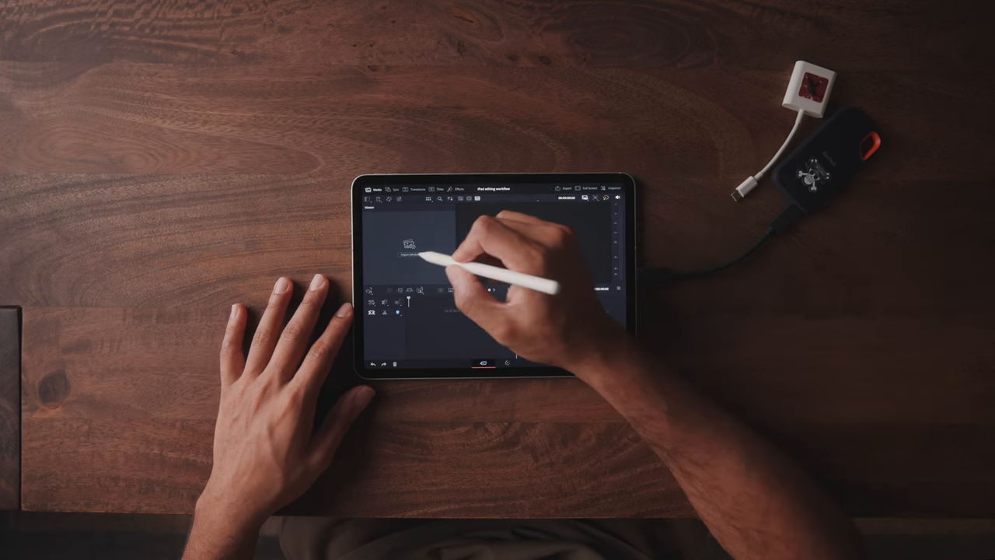
Import the desert drone clip, accept the frame rate prompt and return to Project Settings
click(407, 247)
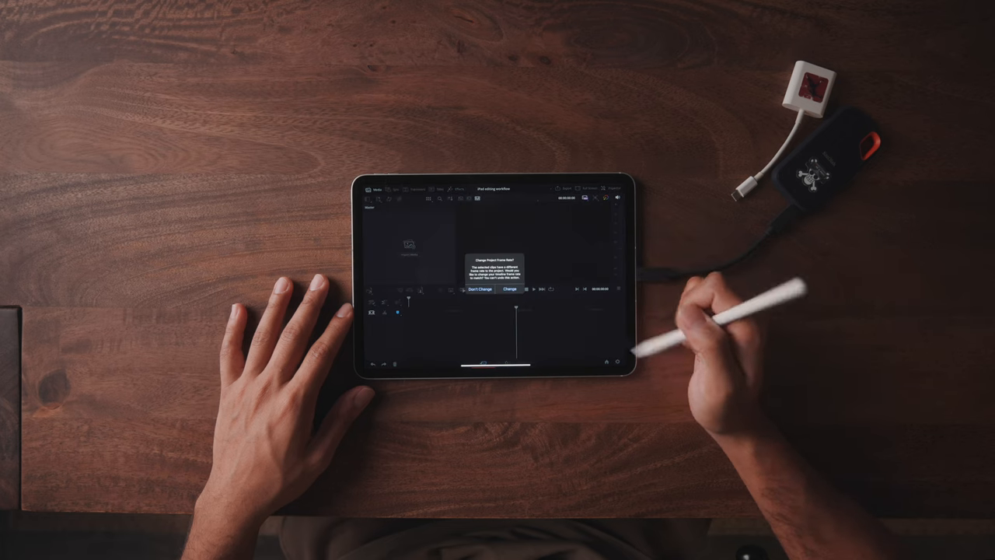
click(480, 289)
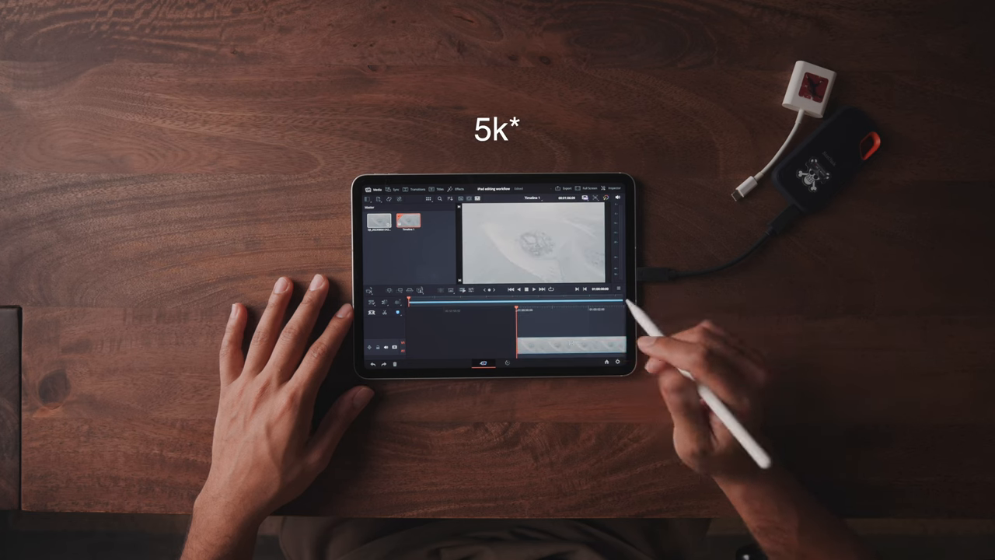
click(614, 188)
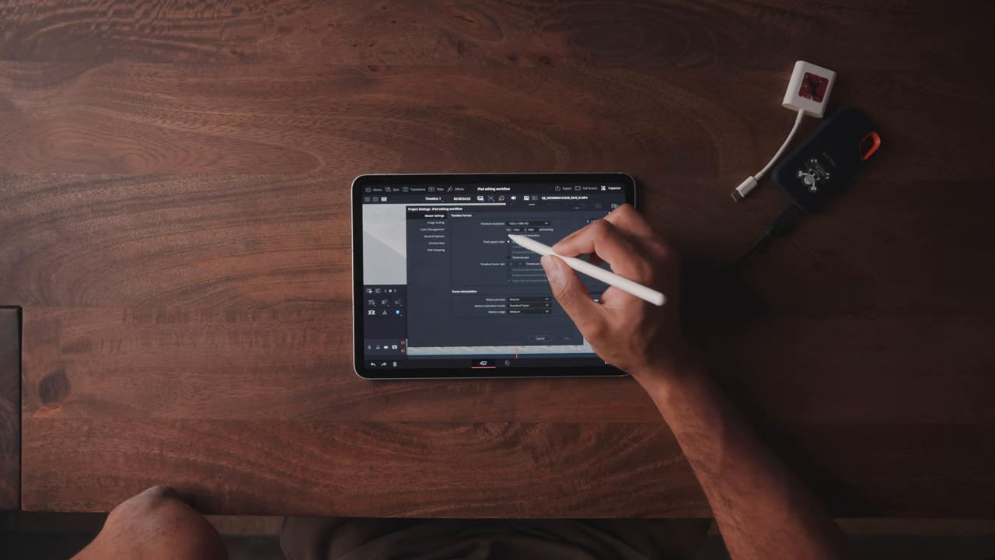
Change the timeline resolution in Master Settings and save
click(541, 338)
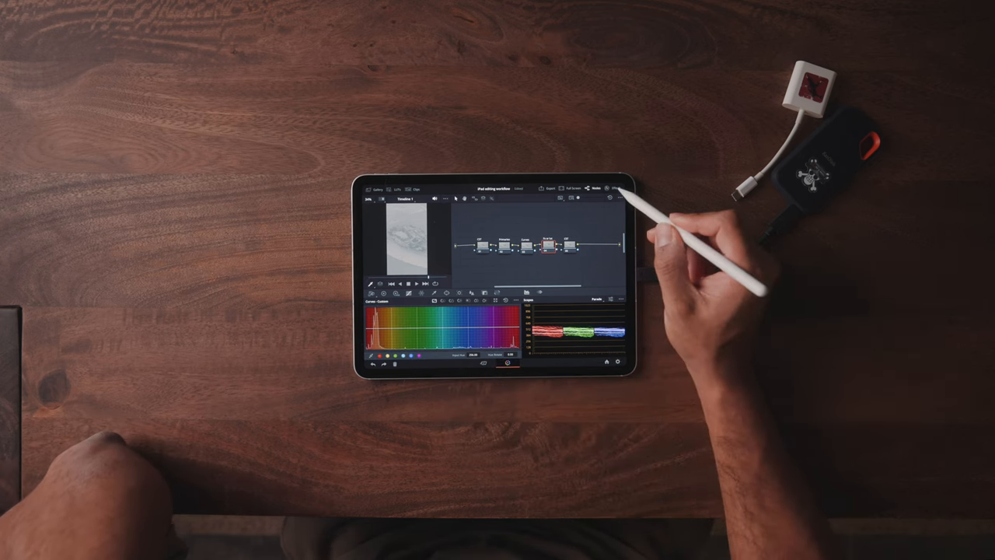
Add a Color Space Transform from the effects library and set its input colour space and gamma
click(616, 188)
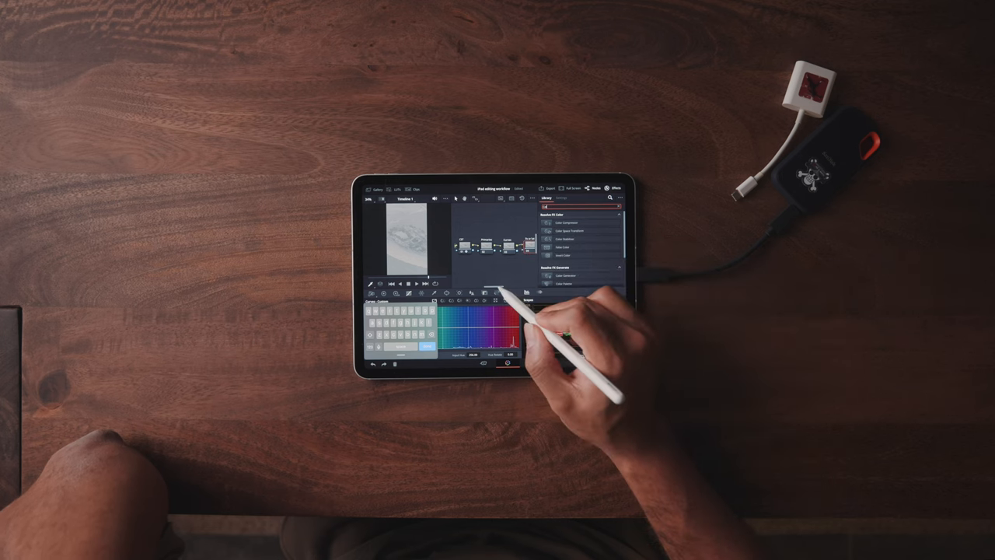
click(578, 230)
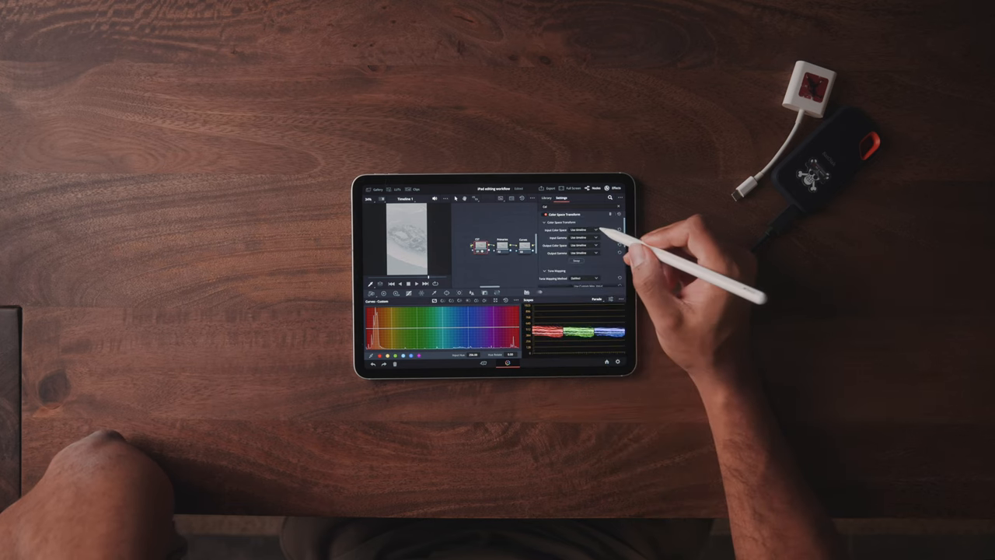
click(583, 230)
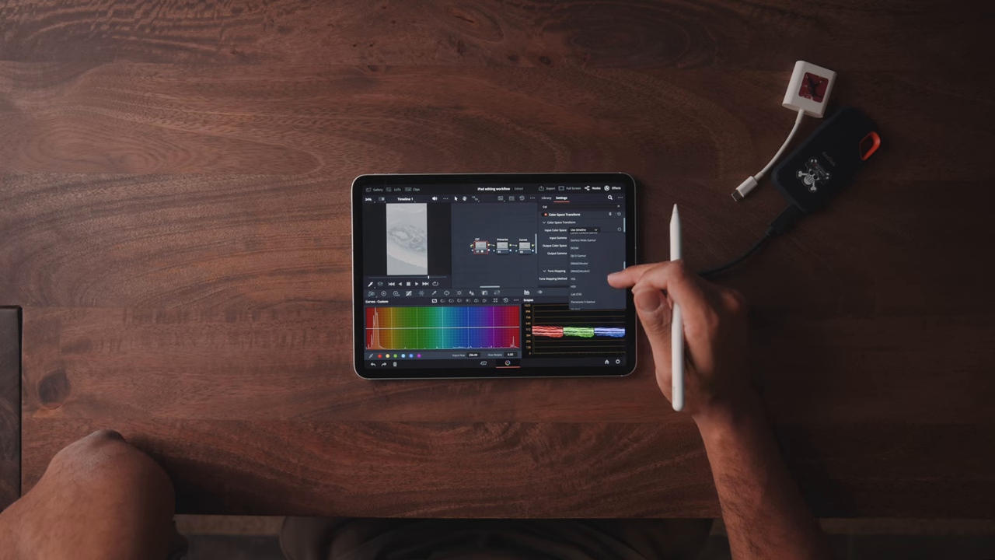
click(583, 236)
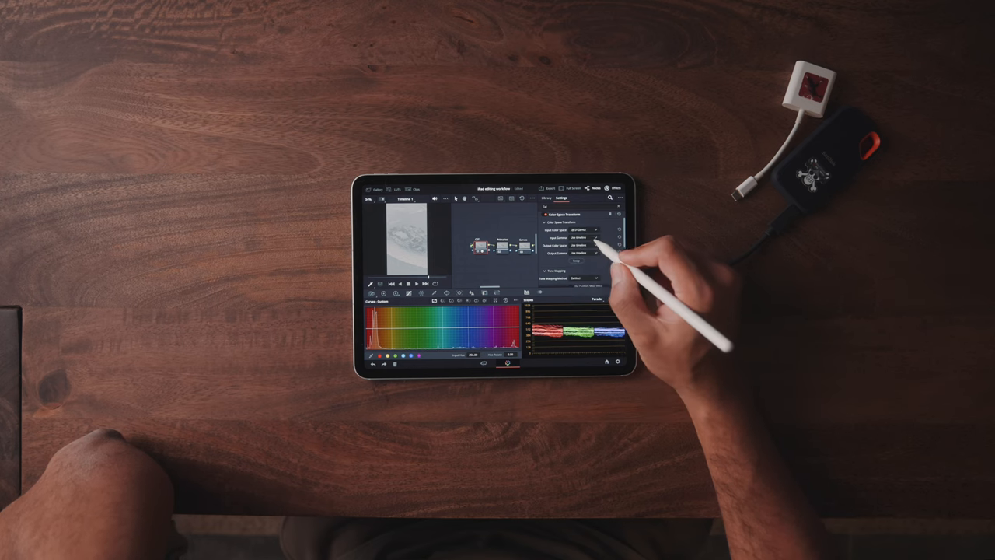
click(583, 237)
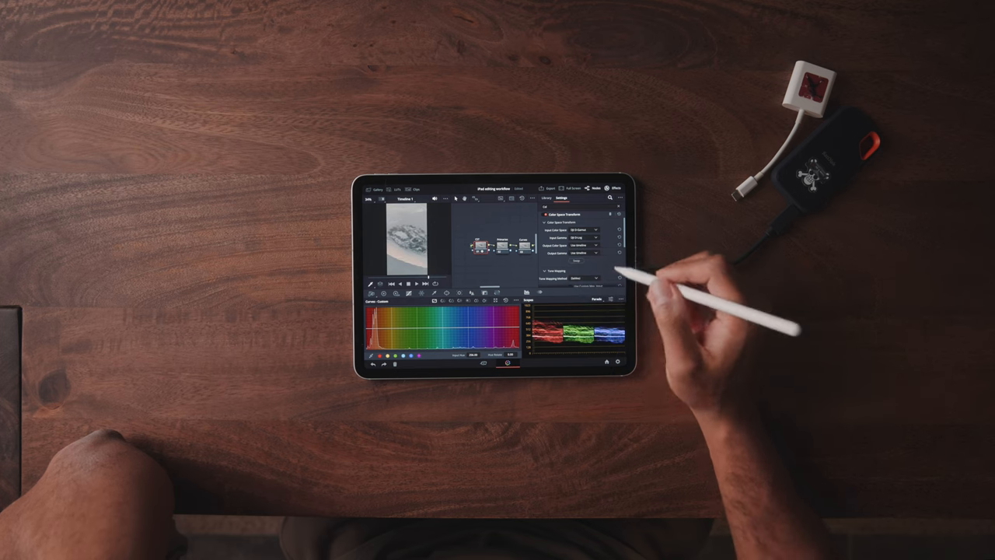
click(588, 245)
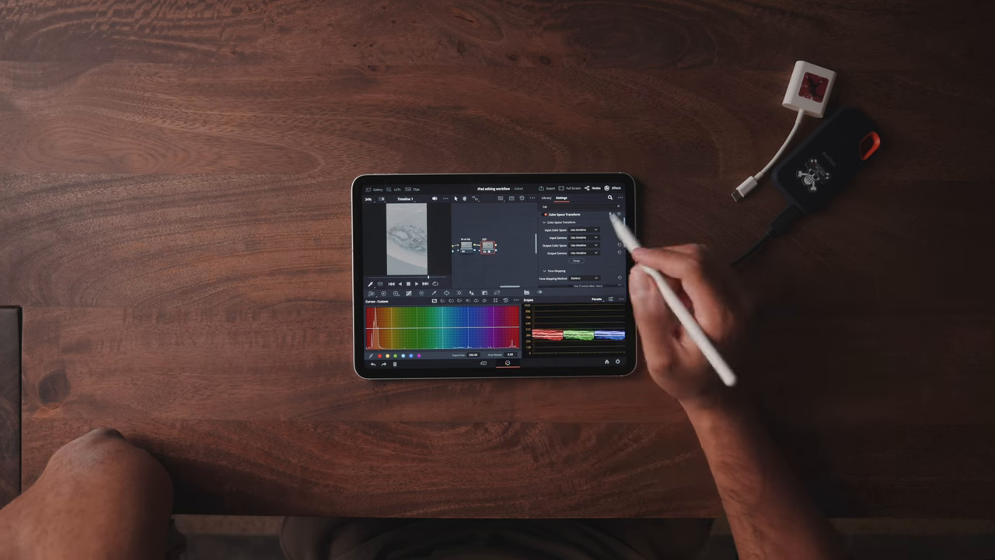
Choose the transform's output colour space and output gamma
click(583, 230)
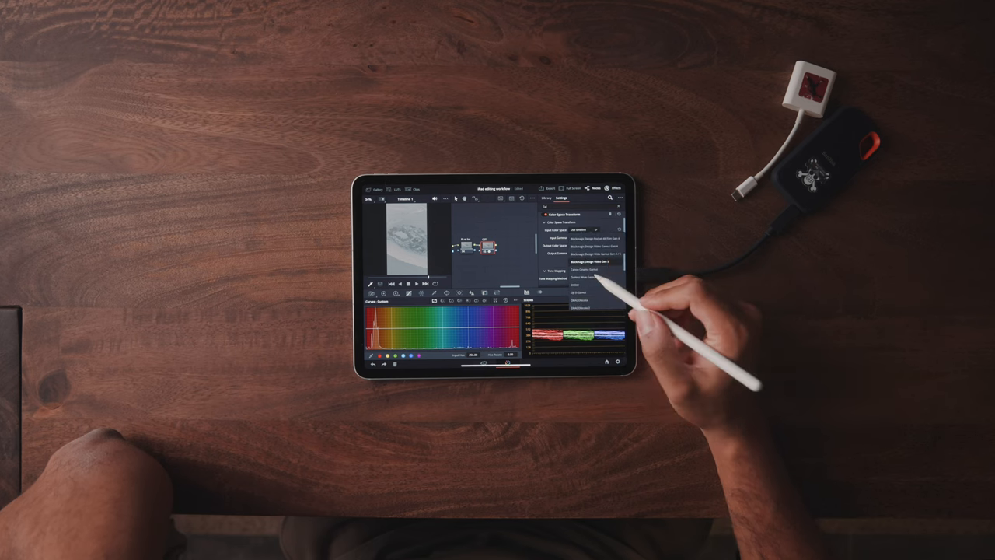
click(583, 230)
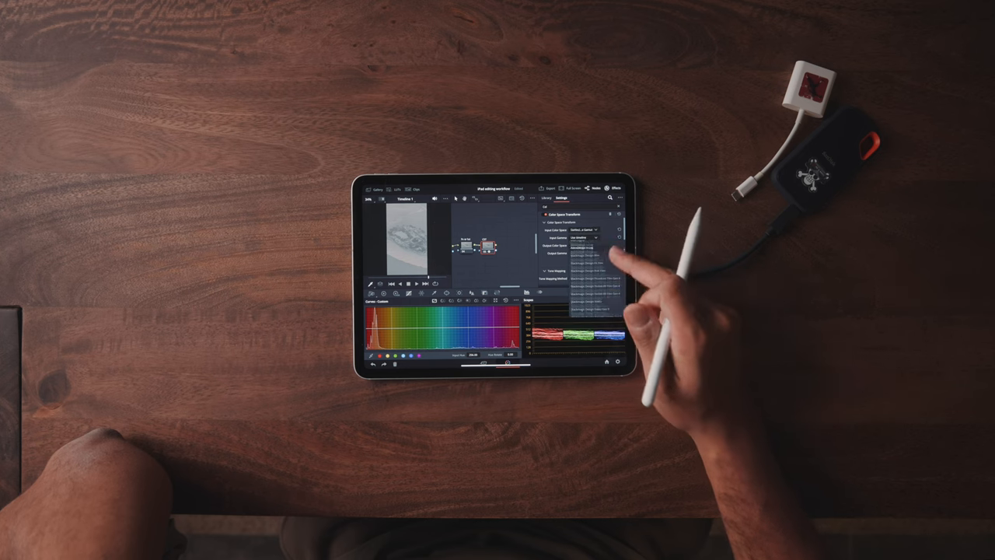
click(584, 236)
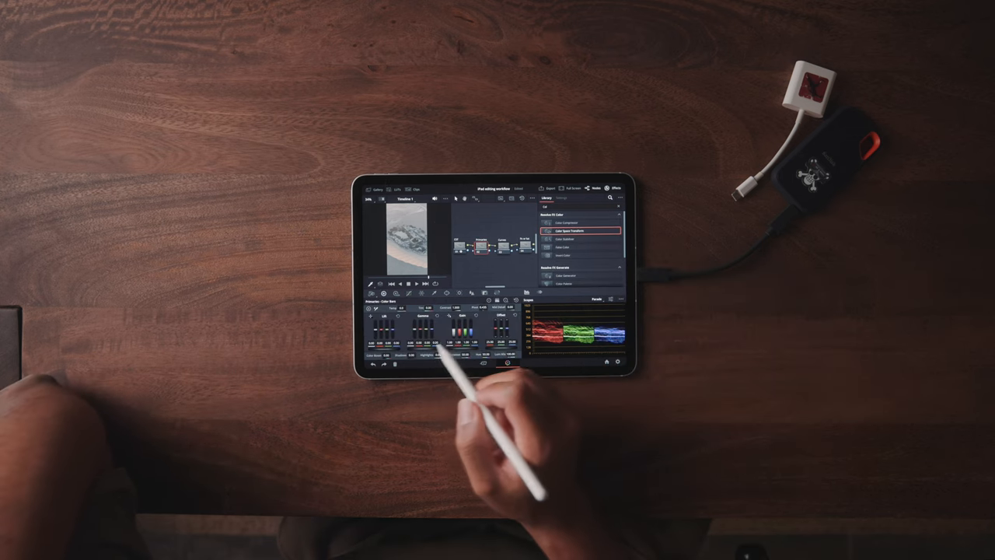
Balance lift, gamma and gain on the primaries node for a warmer, contrastier look
click(499, 301)
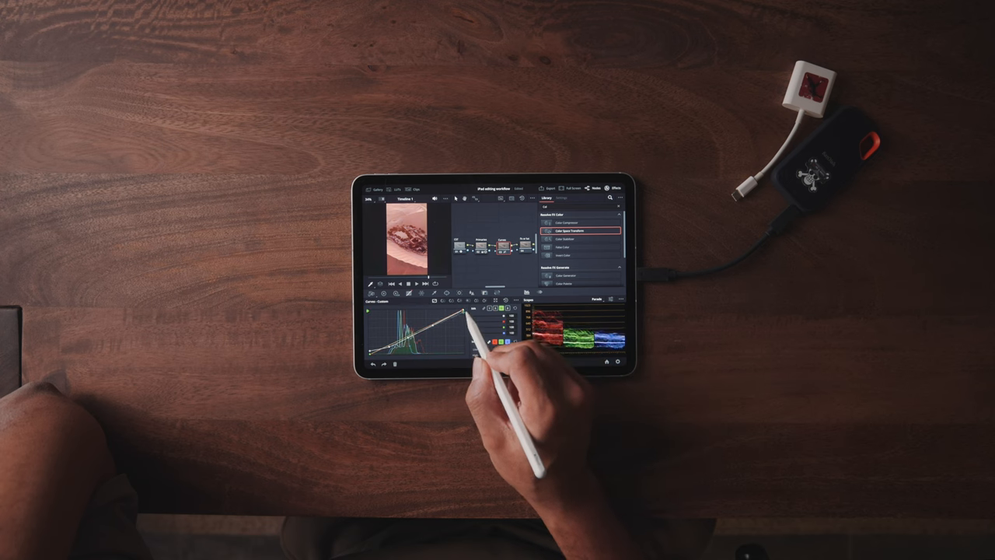
Bend the Custom curve into an S-shape for more contrast
drag(459, 319, 467, 311)
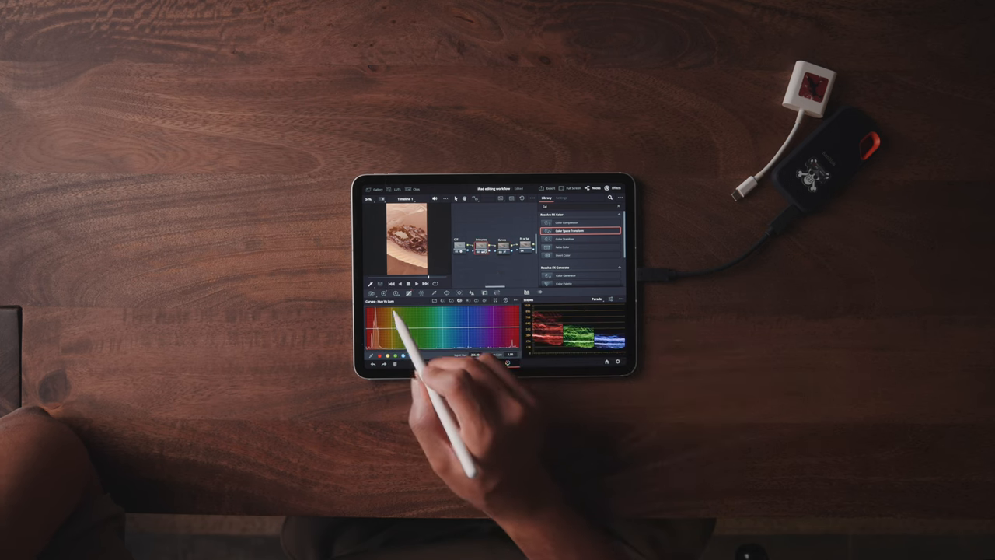
Add a control point on the hue curve to push the clip warmer and richer
click(383, 292)
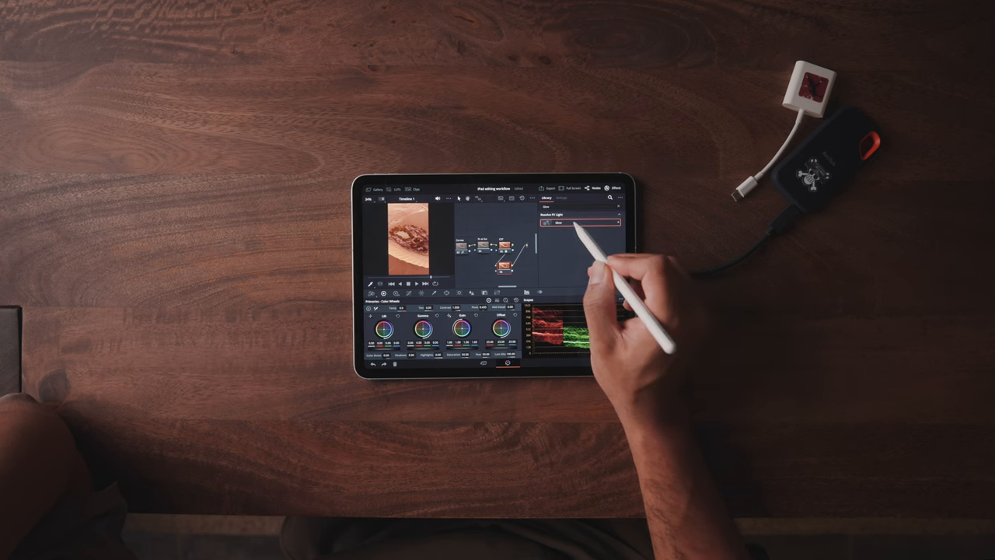
Apply the chosen LUT to the new node at the end of the node tree
click(560, 197)
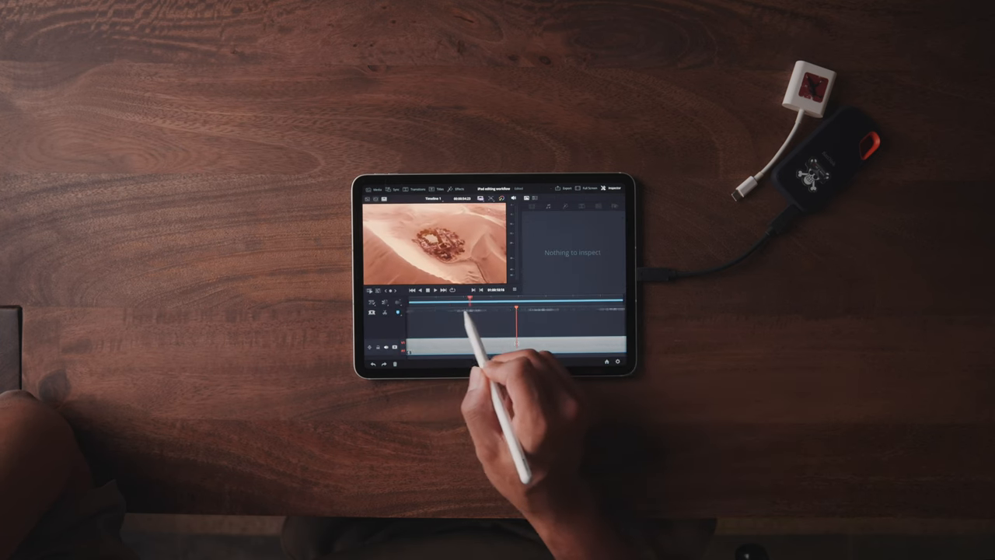
On the Deliver page, confirm the H.264 render settings and add the job to the render queue
click(566, 188)
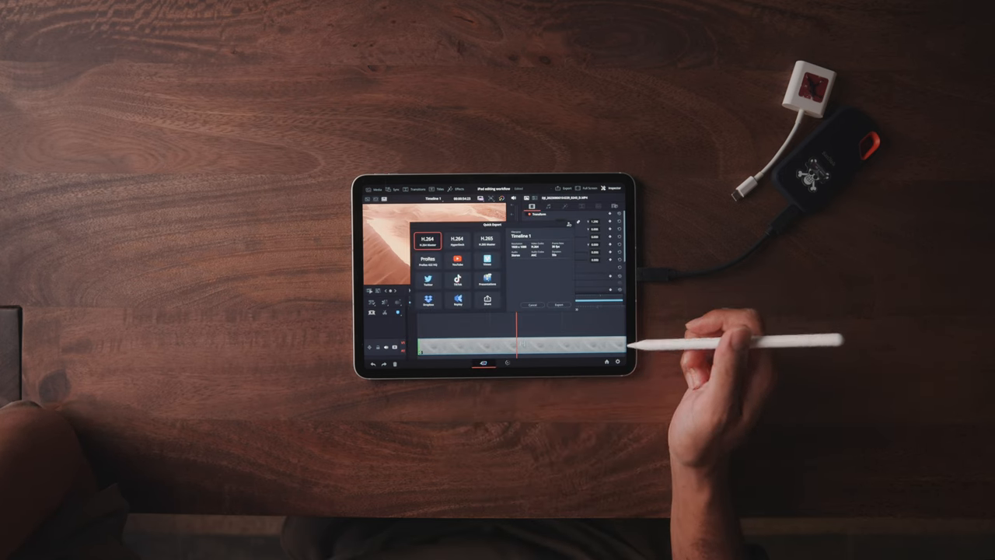
mouse_move(661, 335)
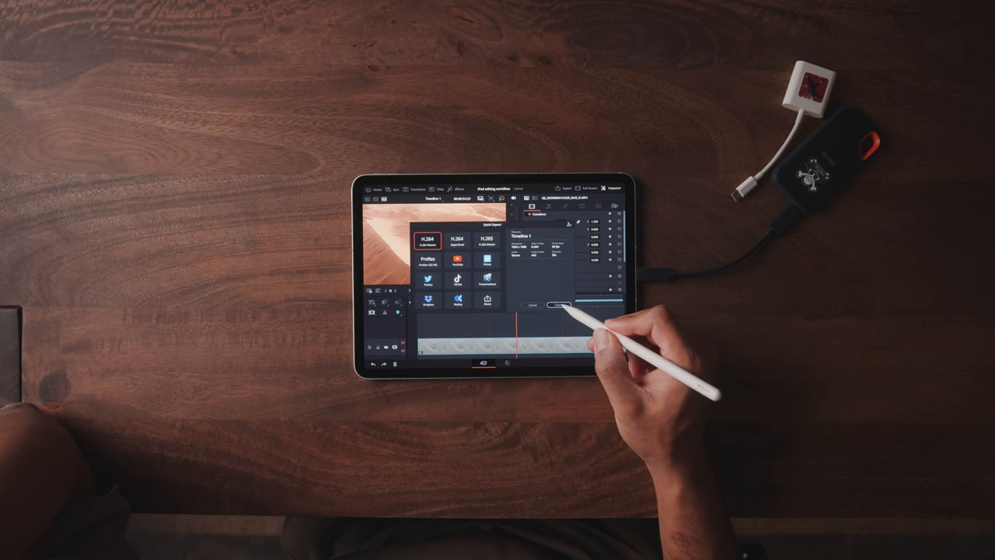
click(558, 304)
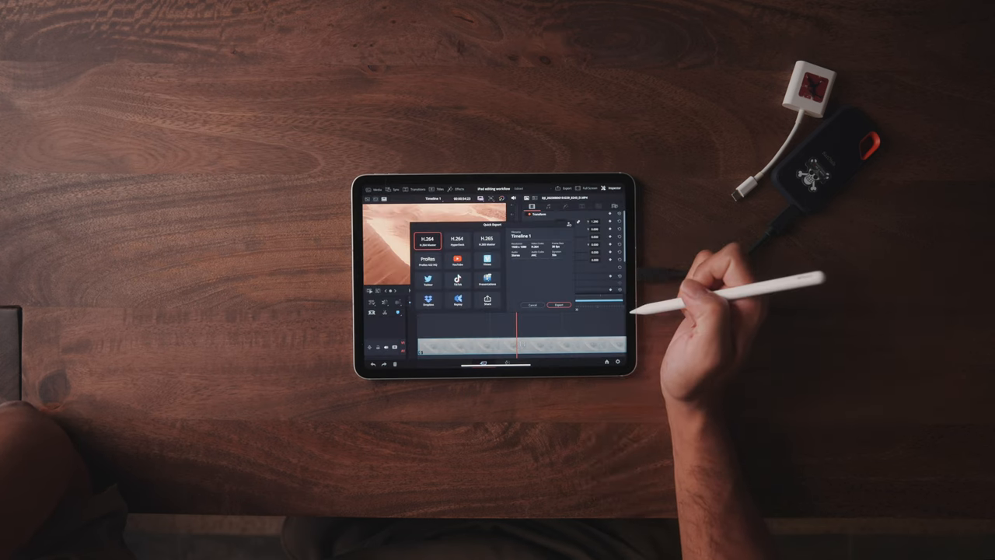
click(560, 303)
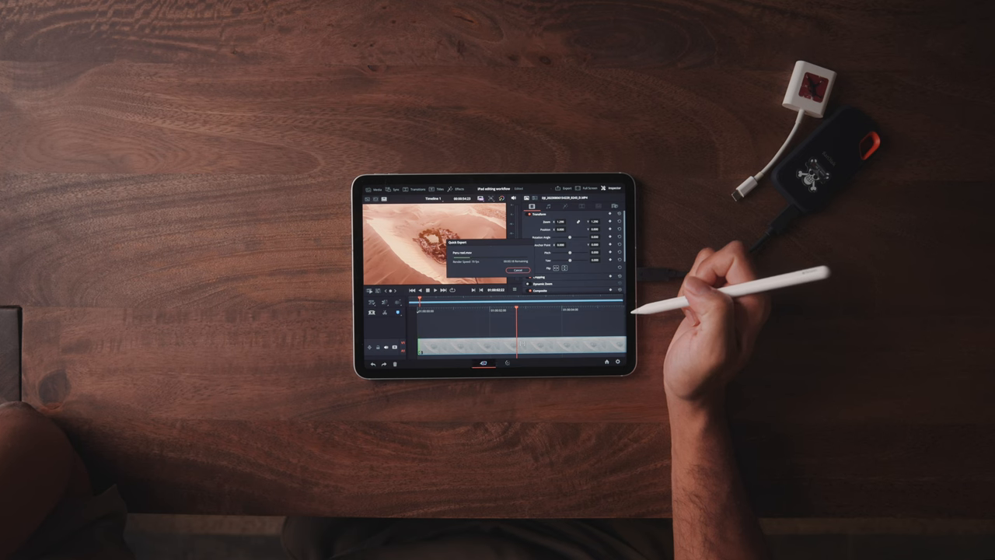
mouse_move(700, 280)
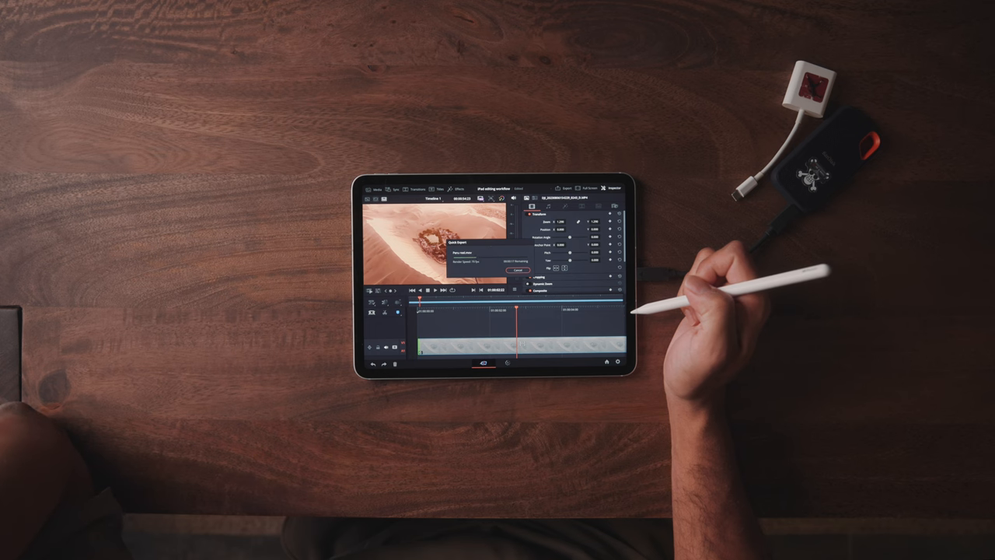